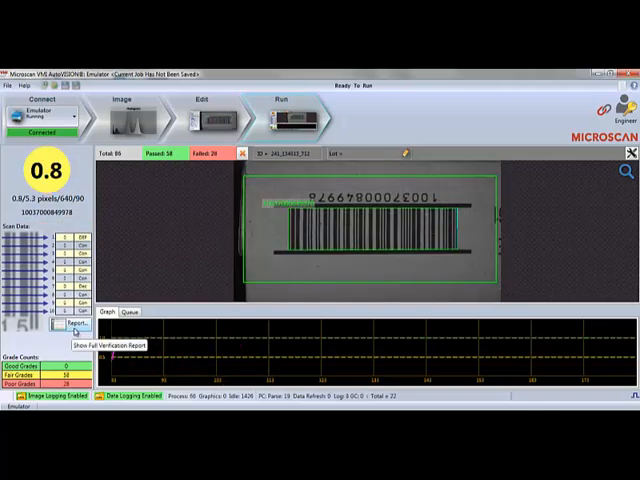
# Step: Run the poor-quality barcode until the fail rate alarm reports 10 fails in 40 cycles
pyautogui.click(72, 324)
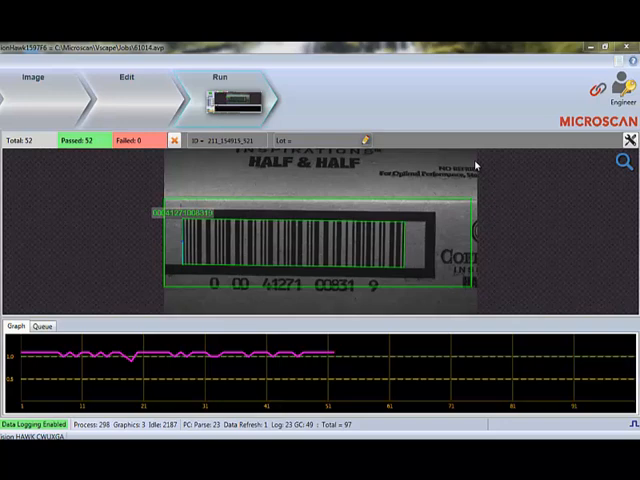
pyautogui.moveTo(88, 302)
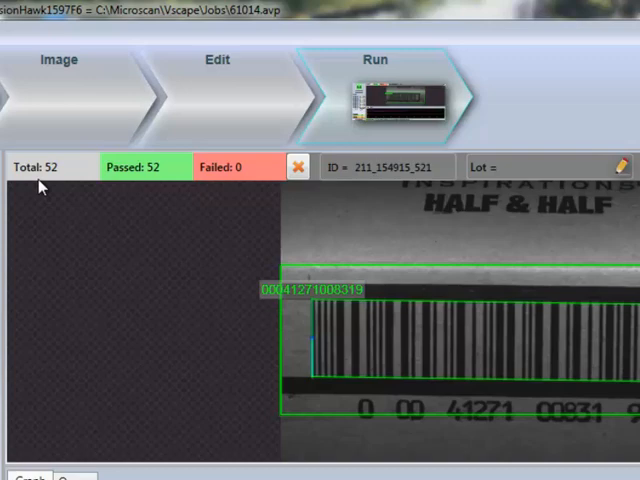
pyautogui.moveTo(110, 196)
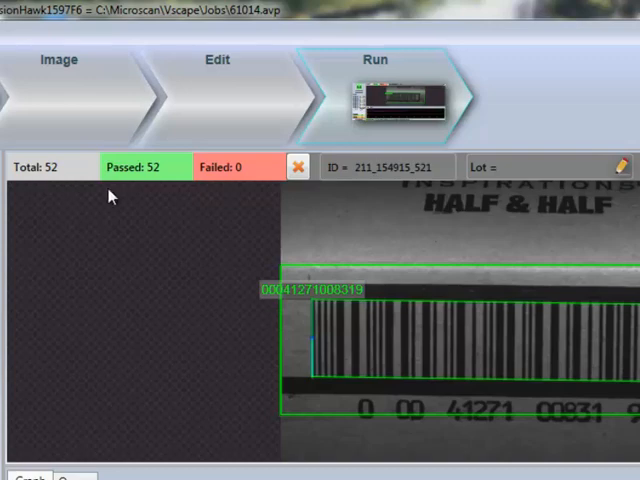
pyautogui.moveTo(240, 188)
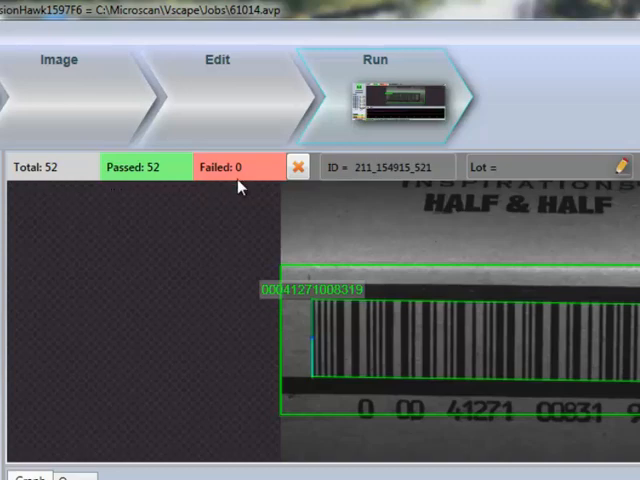
pyautogui.moveTo(356, 180)
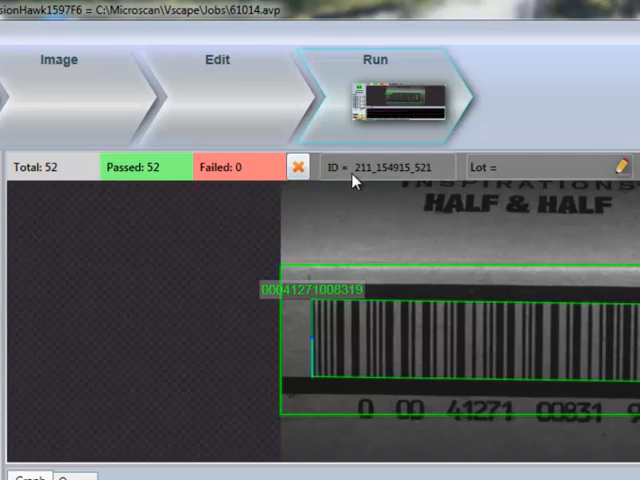
pyautogui.moveTo(356, 188)
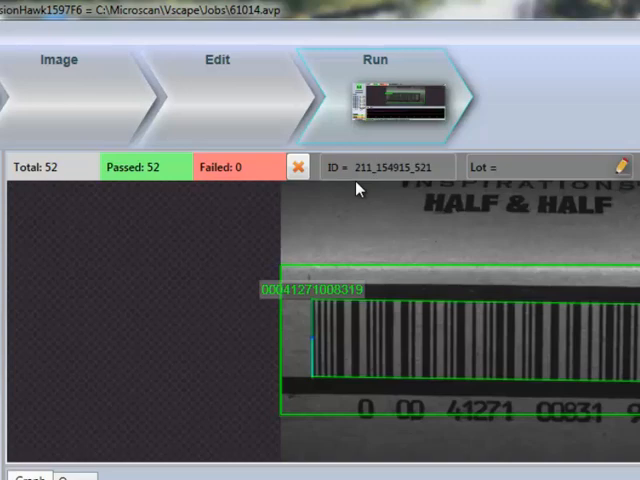
pyautogui.moveTo(444, 176)
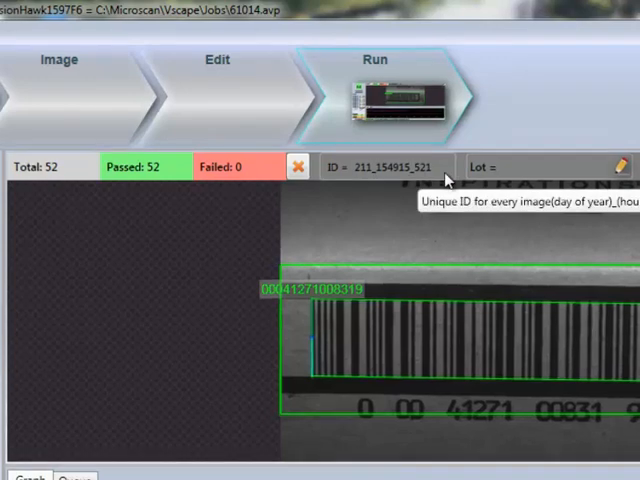
pyautogui.moveTo(538, 180)
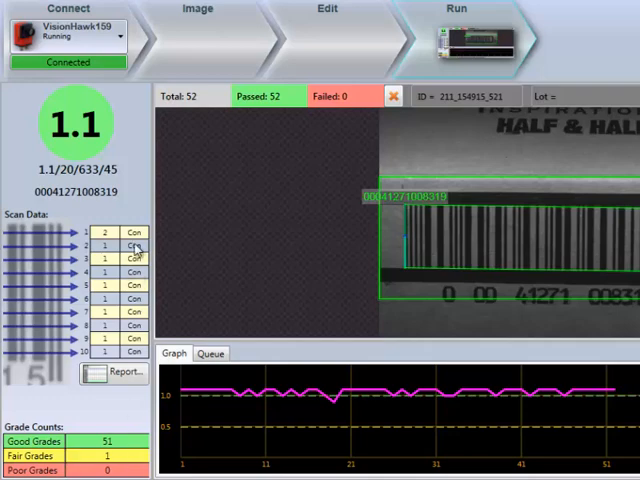
pyautogui.moveTo(136, 128)
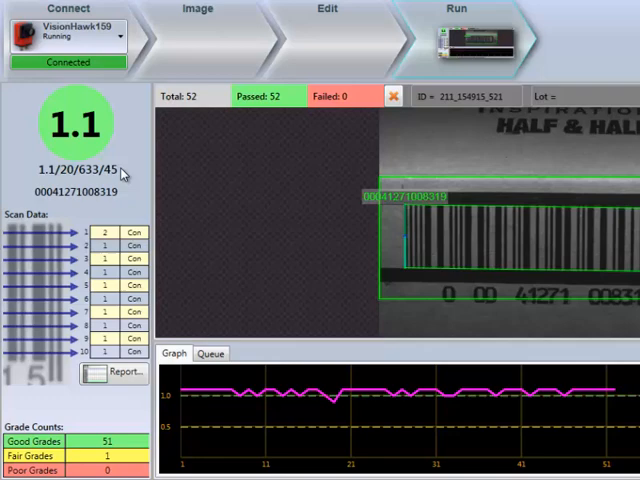
pyautogui.moveTo(122, 172)
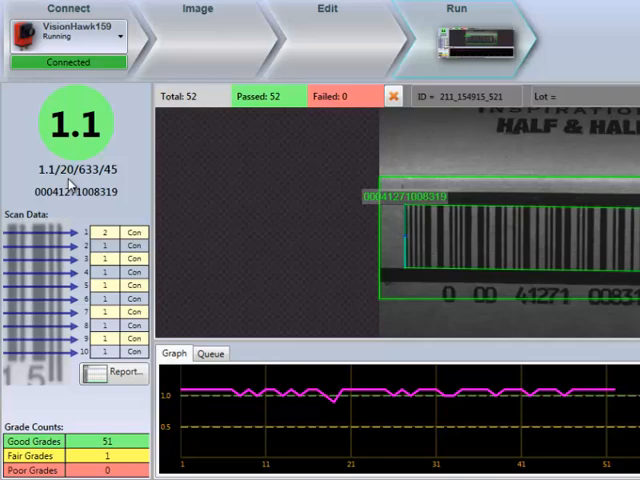
pyautogui.moveTo(92, 184)
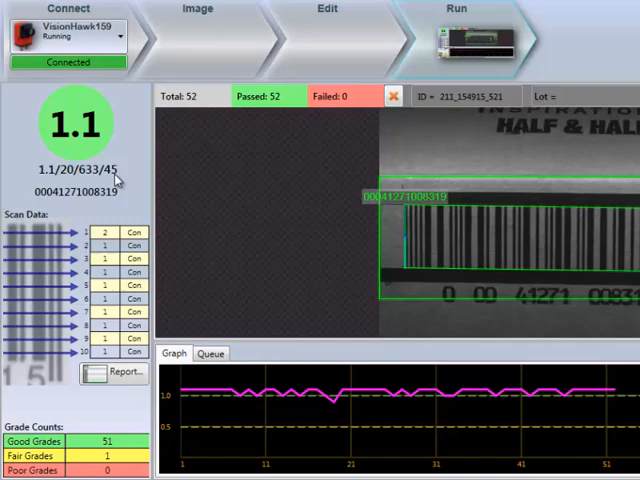
pyautogui.moveTo(116, 202)
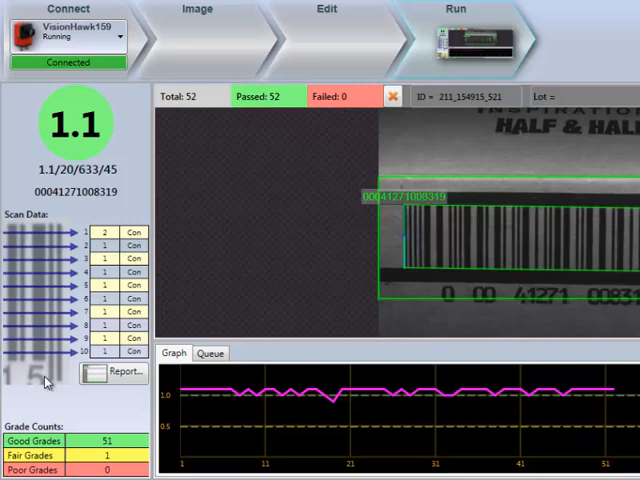
pyautogui.moveTo(108, 316)
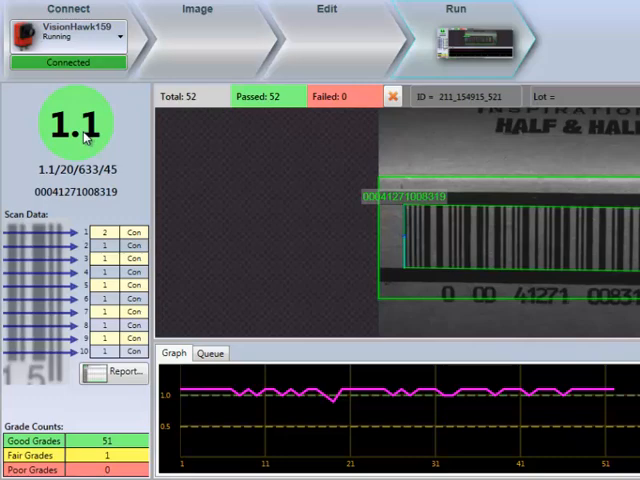
pyautogui.moveTo(80, 244)
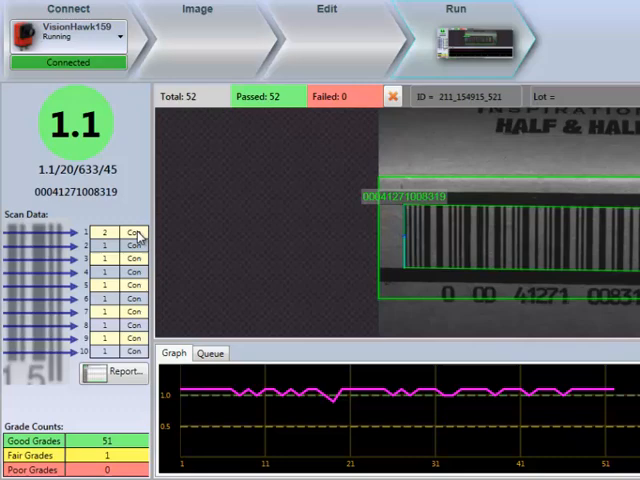
pyautogui.moveTo(136, 244)
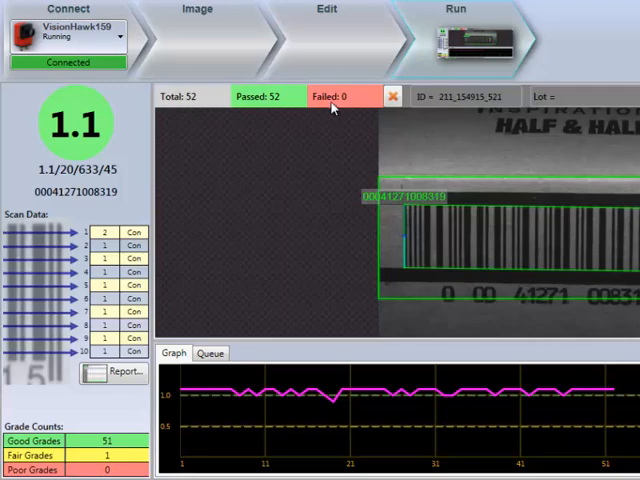
pyautogui.moveTo(322, 112)
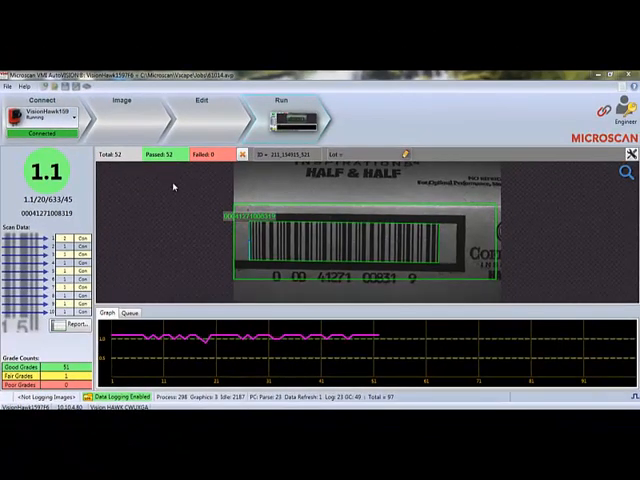
pyautogui.moveTo(152, 314)
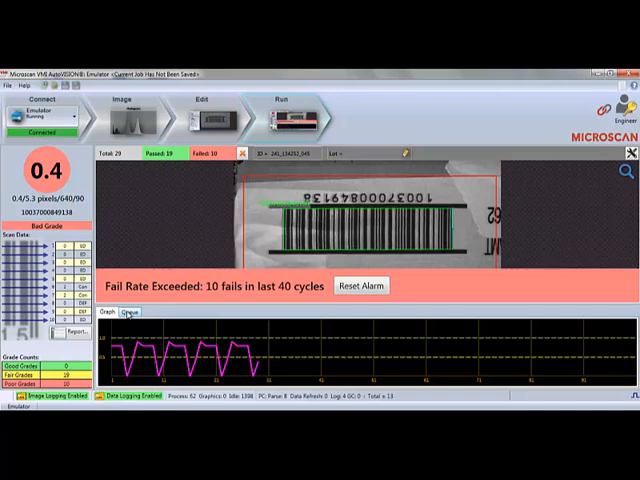
# Step: Reset the Fail Rate Exceeded alarm on the run screen
pyautogui.click(128, 316)
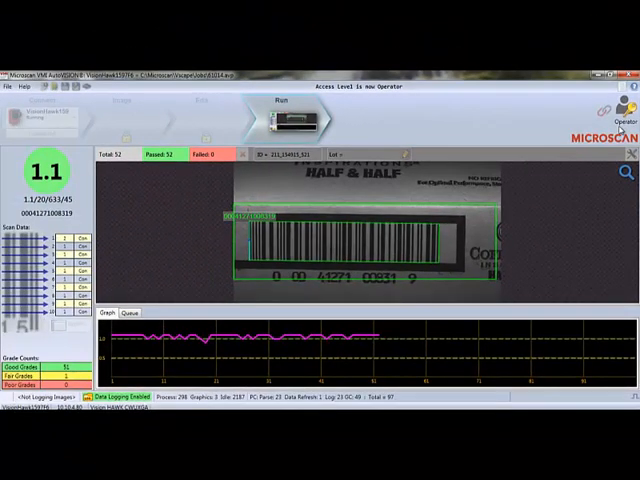
# Step: Switch access back to Engineer and show the runtime options log settings with image and data log paths
pyautogui.click(620, 108)
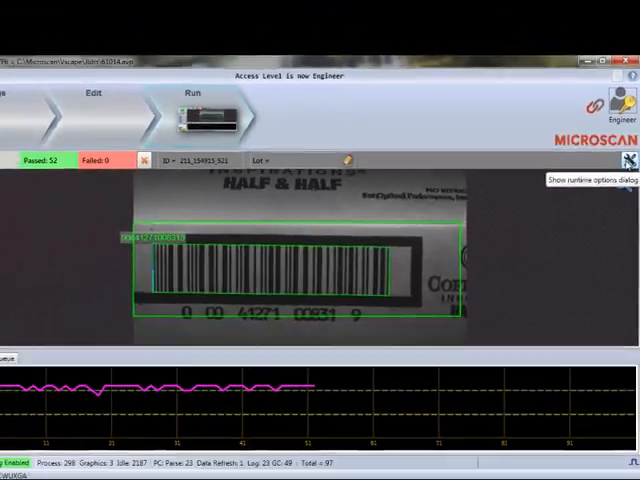
pyautogui.click(632, 160)
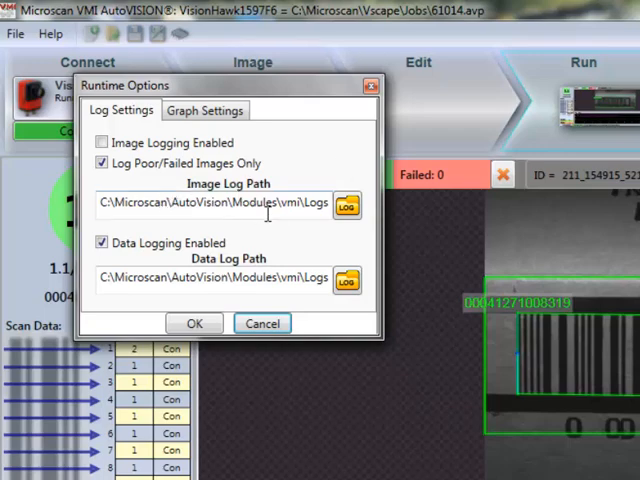
# Step: Show the graph settings: X scale max 100, Y scale max 1.5, tick increment 10
pyautogui.click(100, 142)
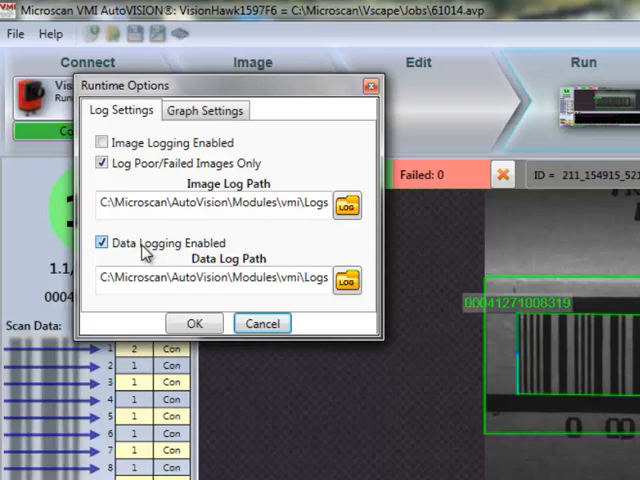
pyautogui.moveTo(144, 256)
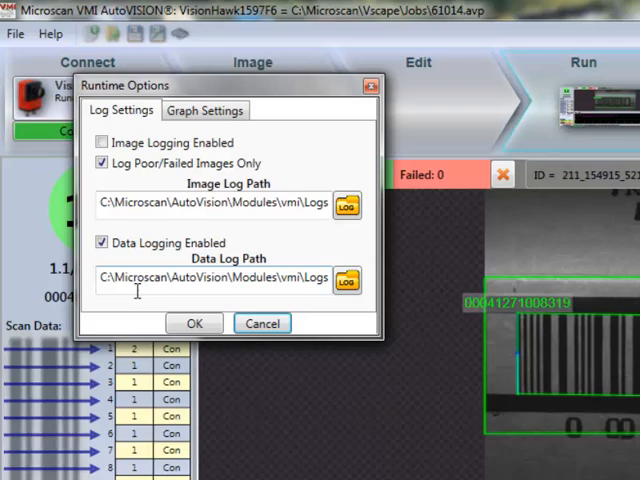
pyautogui.click(204, 110)
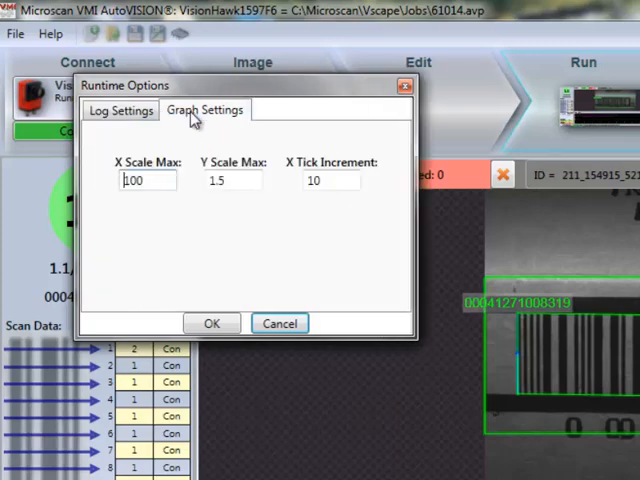